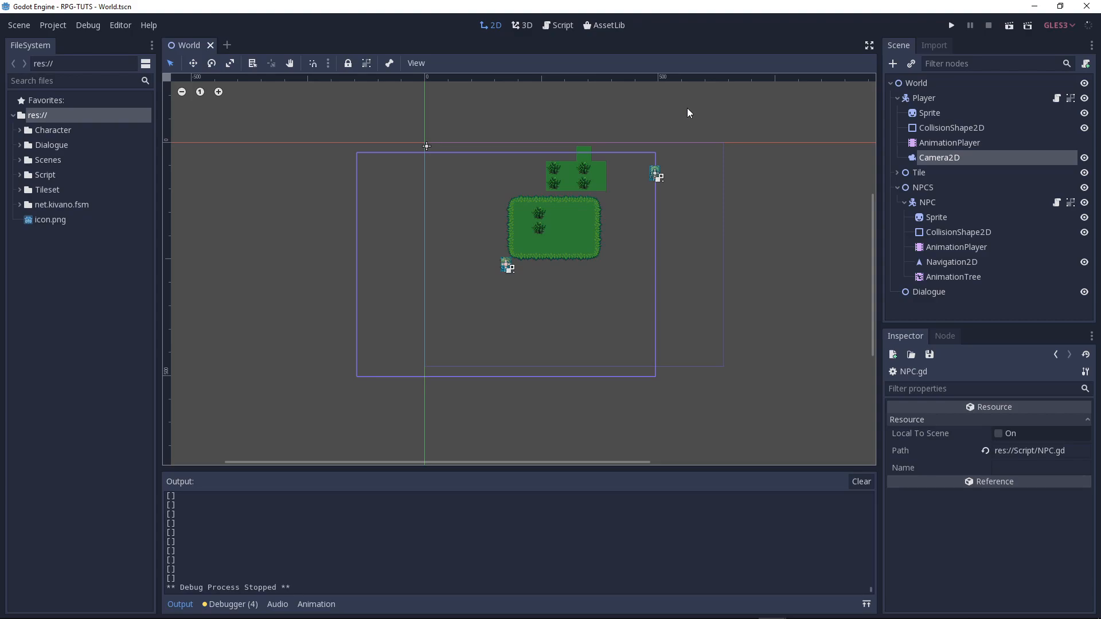
mouse_move(680, 160)
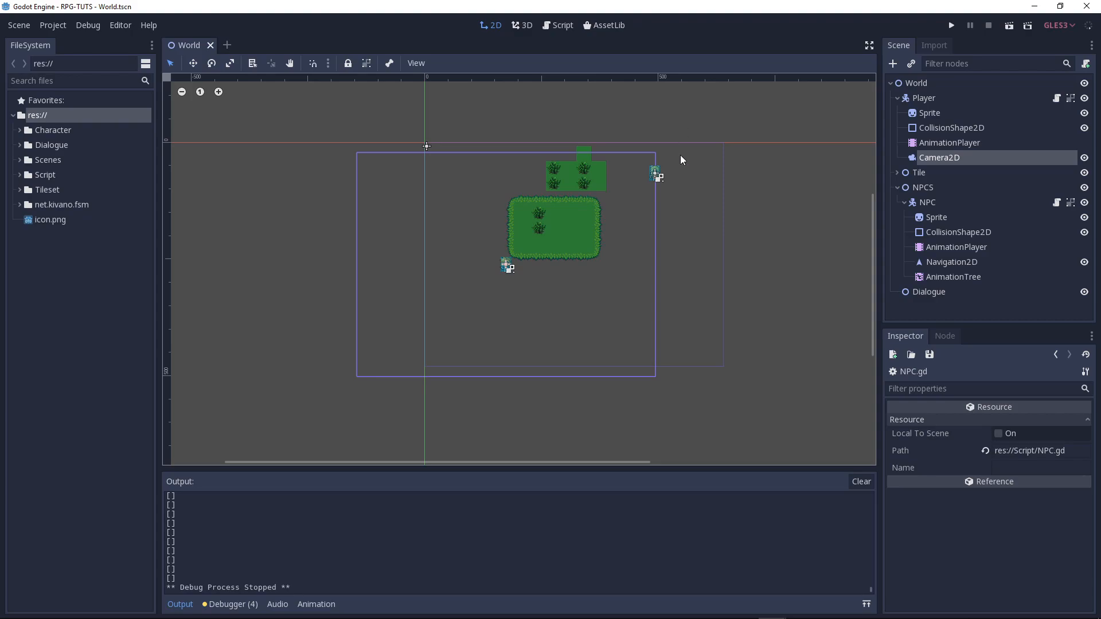
- Save the World scene with the Player moved right, and select its existing Camera2D
key("ctrl+s")
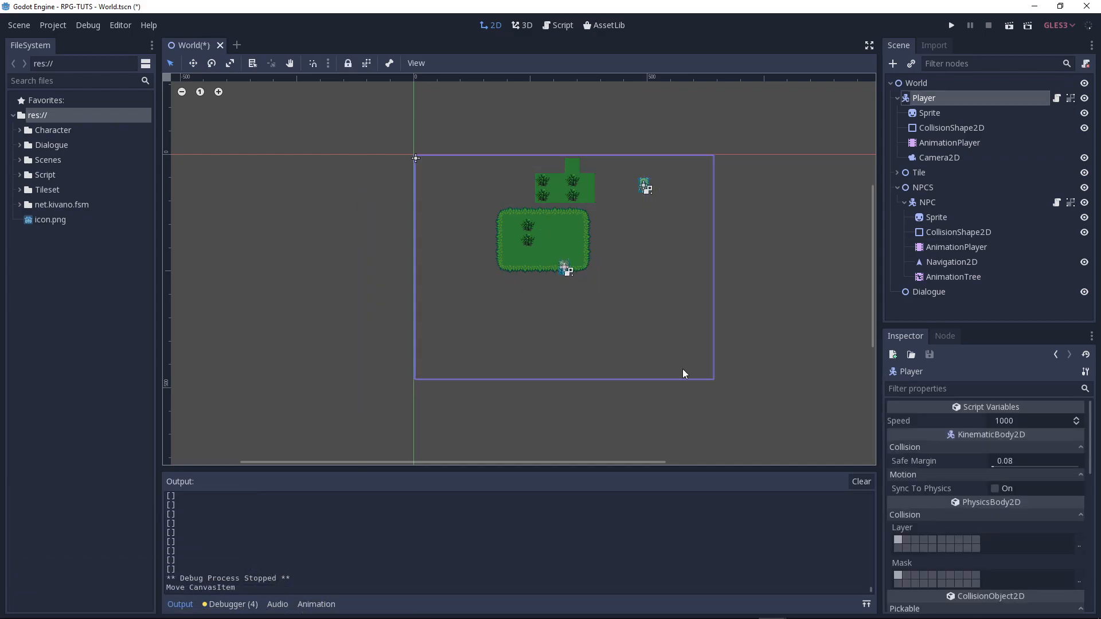
mouse_move(673, 365)
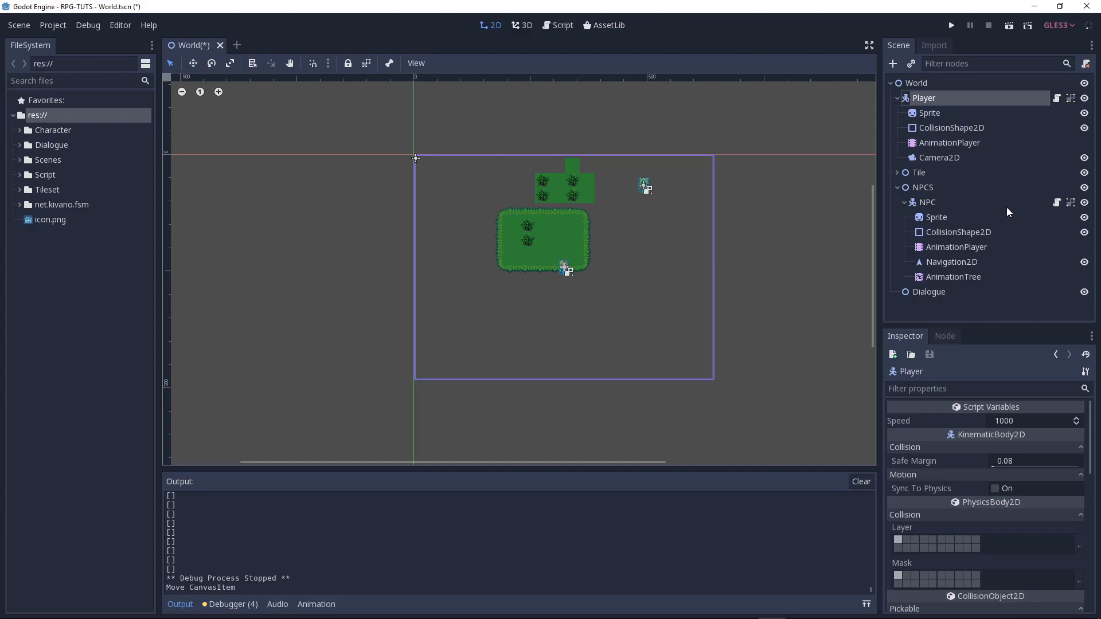
mouse_move(917, 172)
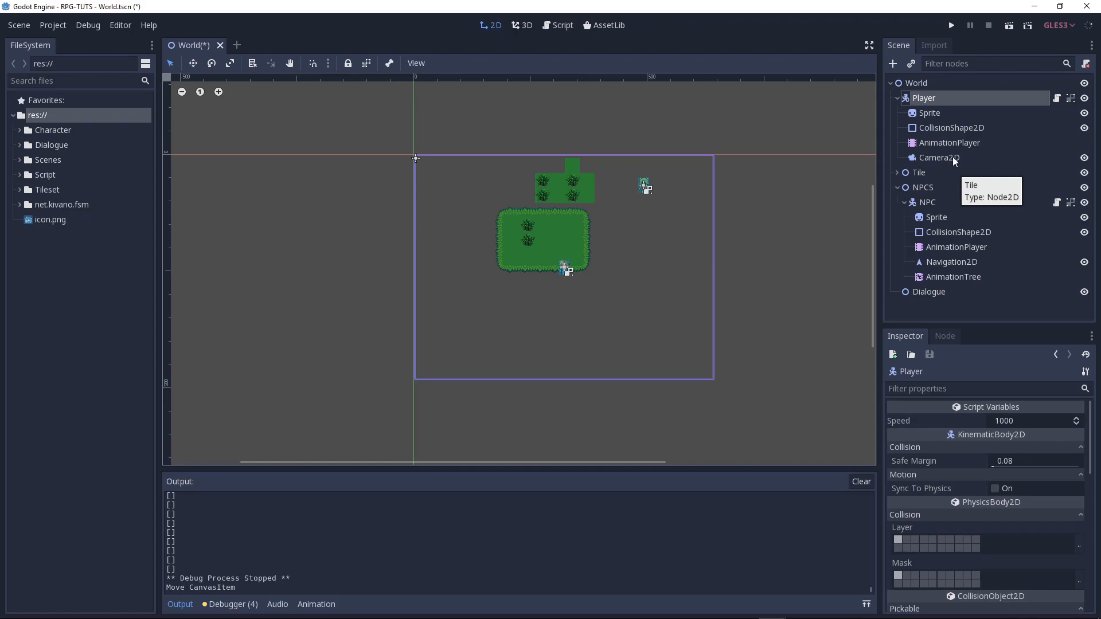
left_click(939, 157)
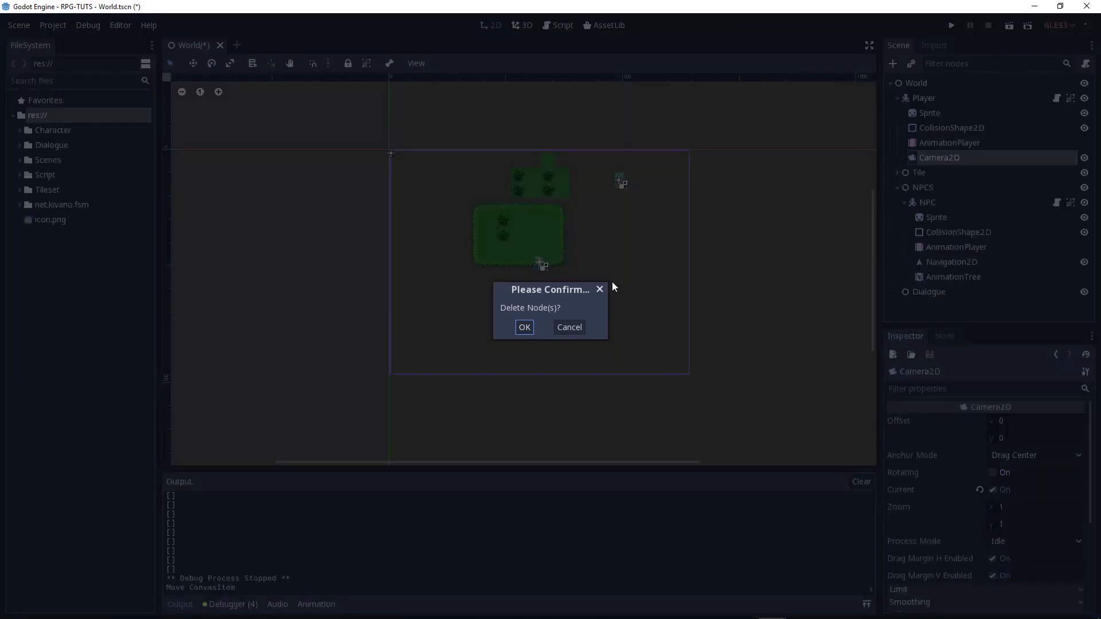
- Delete the old Camera2D, add a new Camera2D under Player, and set it as Current
left_click(524, 327)
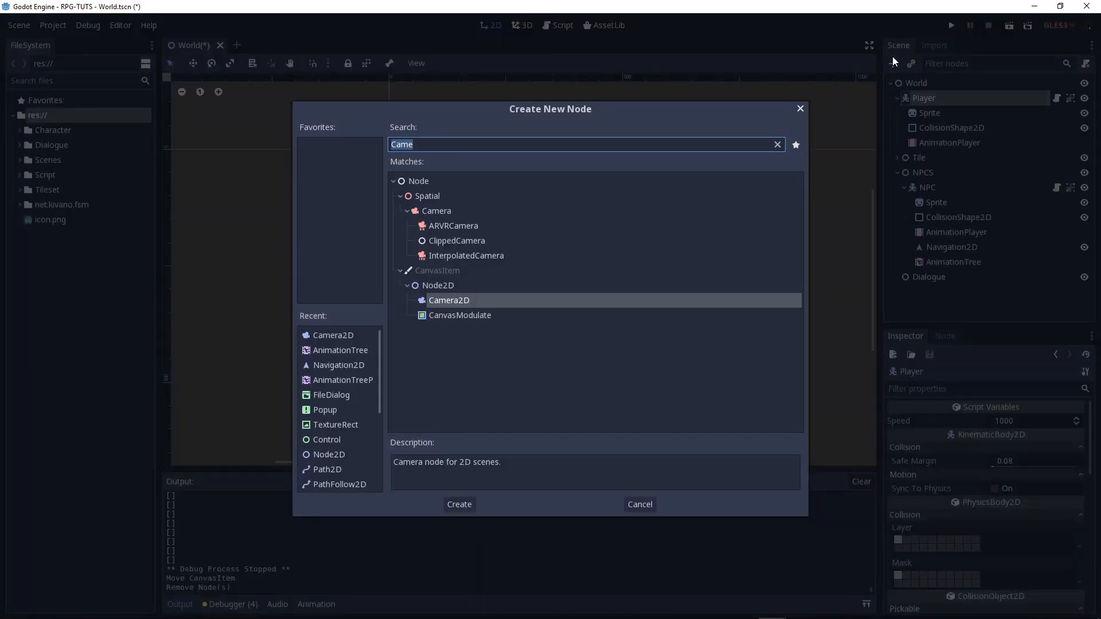
left_click(459, 504)
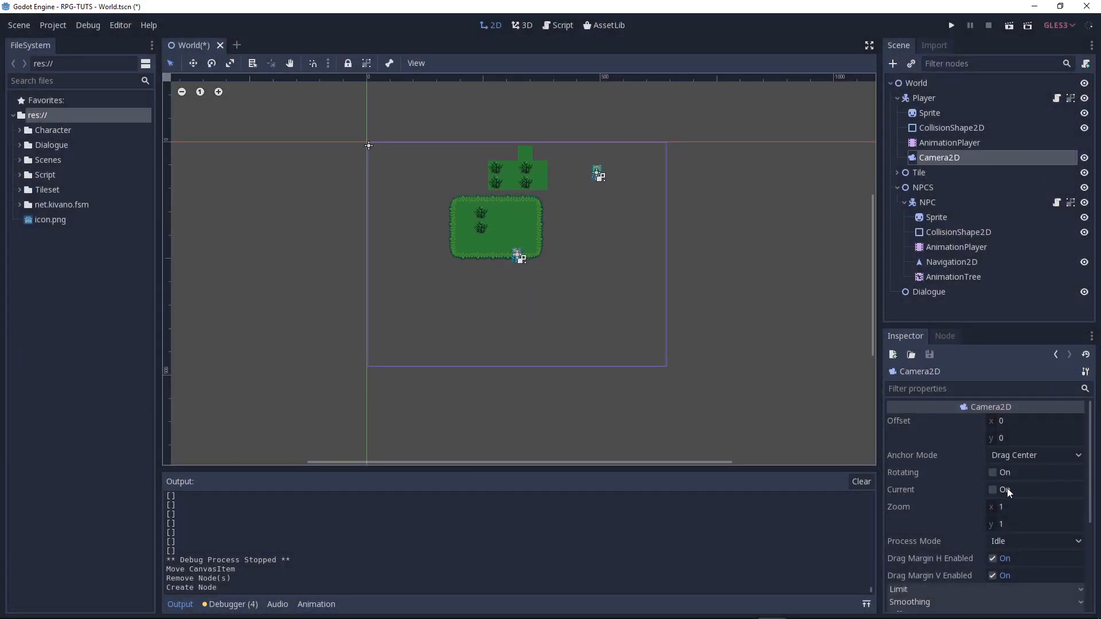
left_click(993, 489)
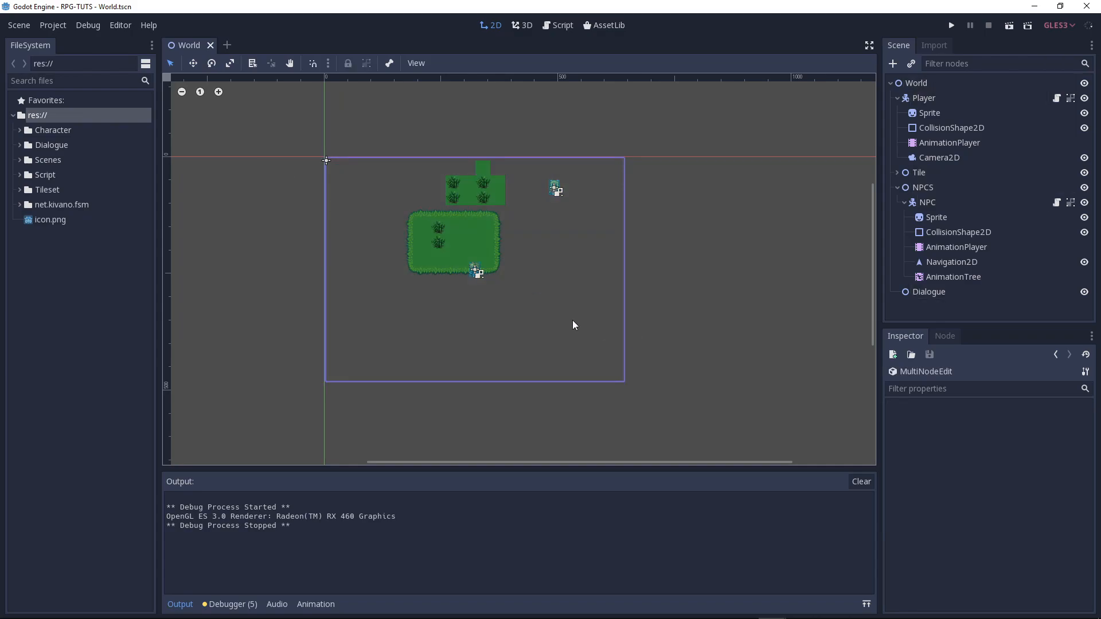
- Enable Smoothing on the Player's Camera2D, test it in the game, and expand Offset
left_click(927, 202)
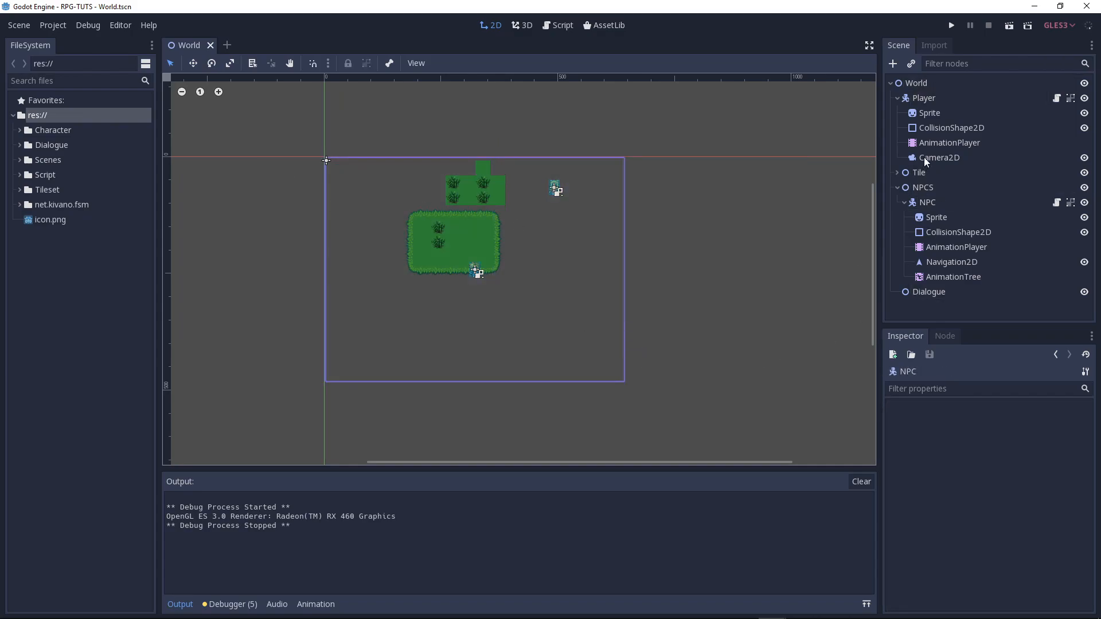
left_click(939, 157)
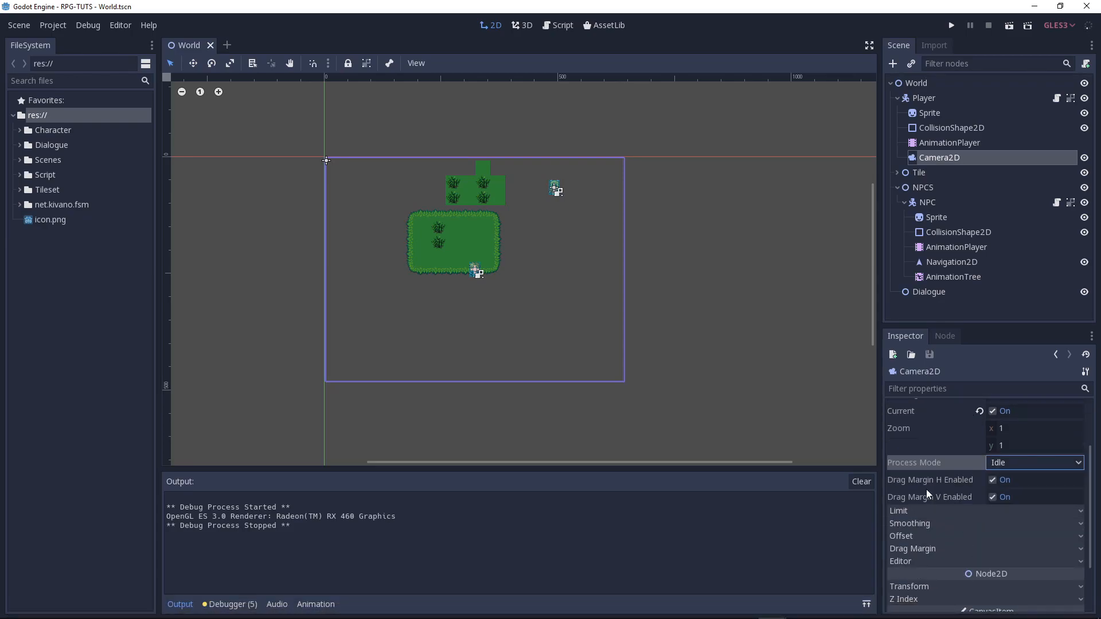
scroll("down", 3)
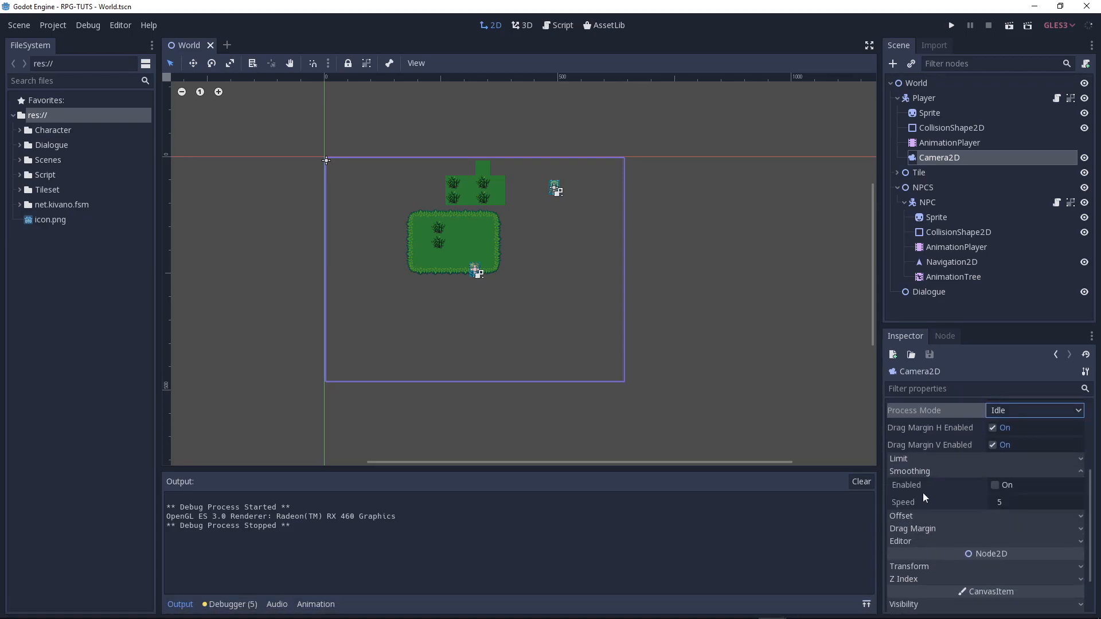
left_click(992, 484)
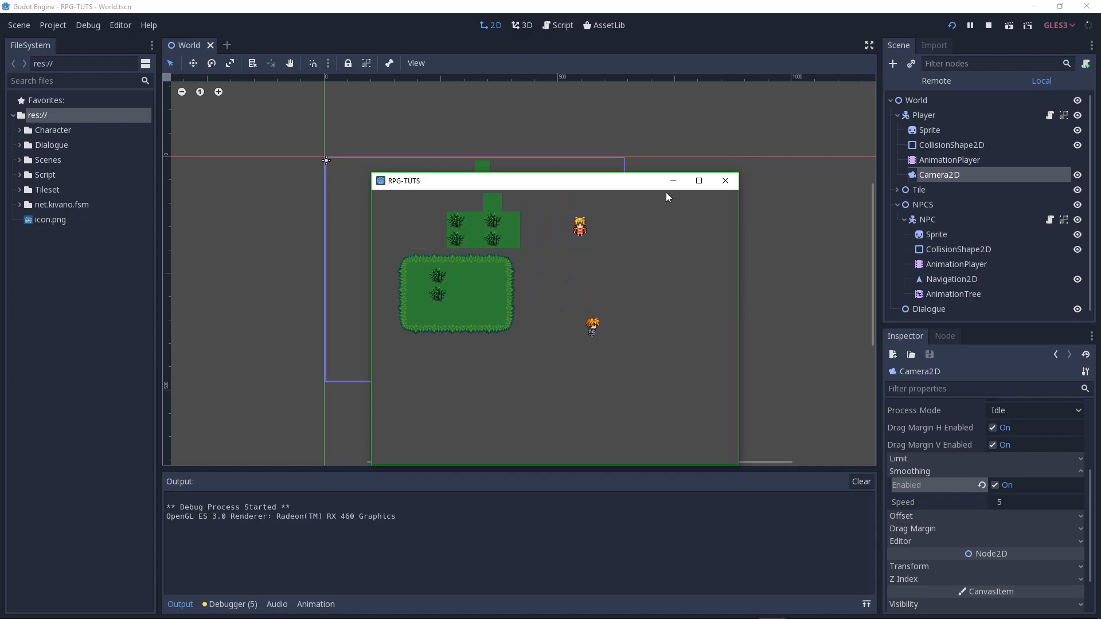
left_click(989, 25)
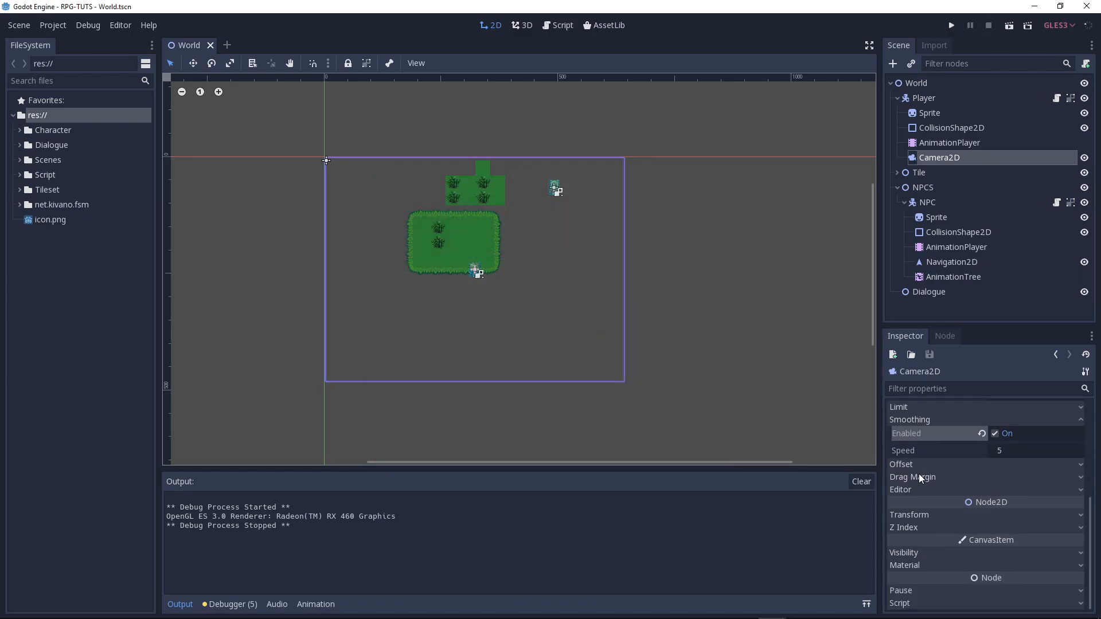
left_click(901, 464)
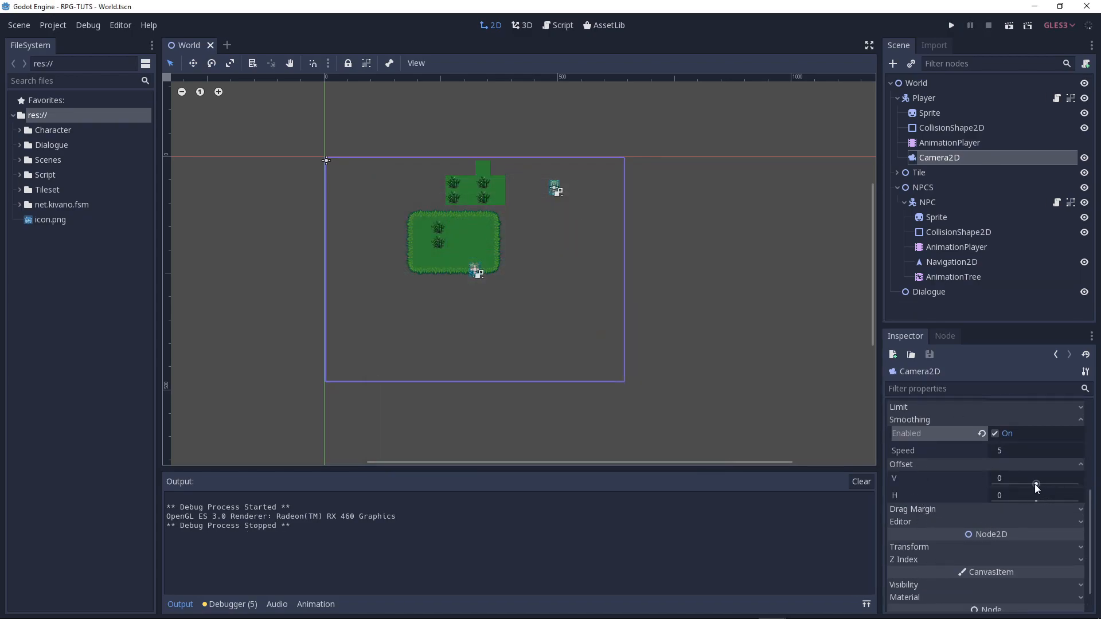
- Drag the camera offset to about -0.18 vertically and -0.43 horizontally
left_click_drag(1032, 485, 1033, 484)
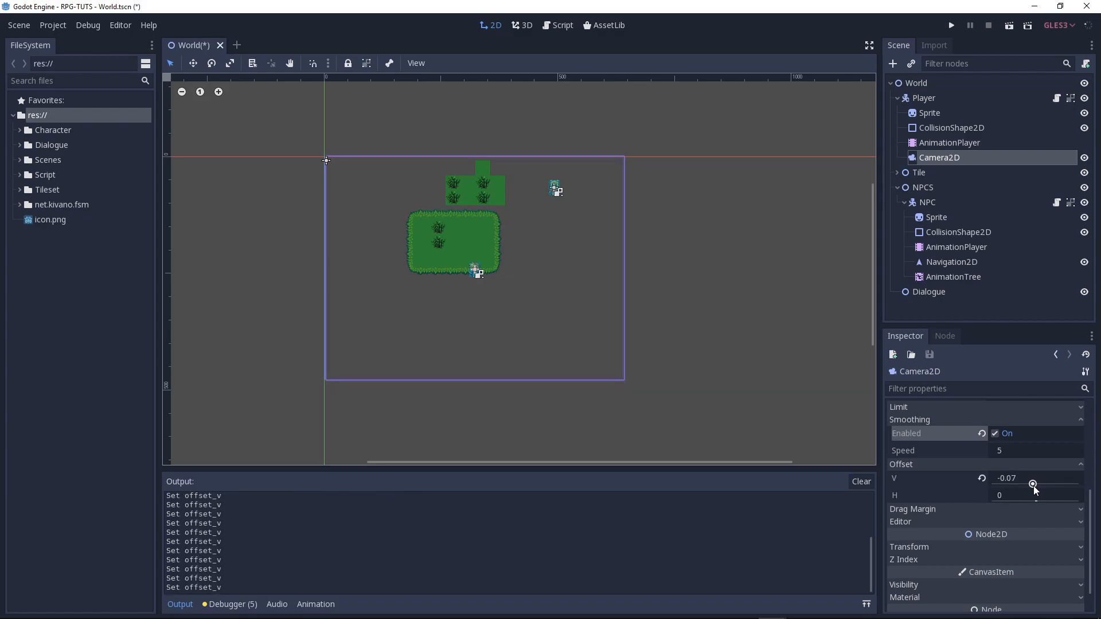
left_click_drag(1033, 484, 1066, 484)
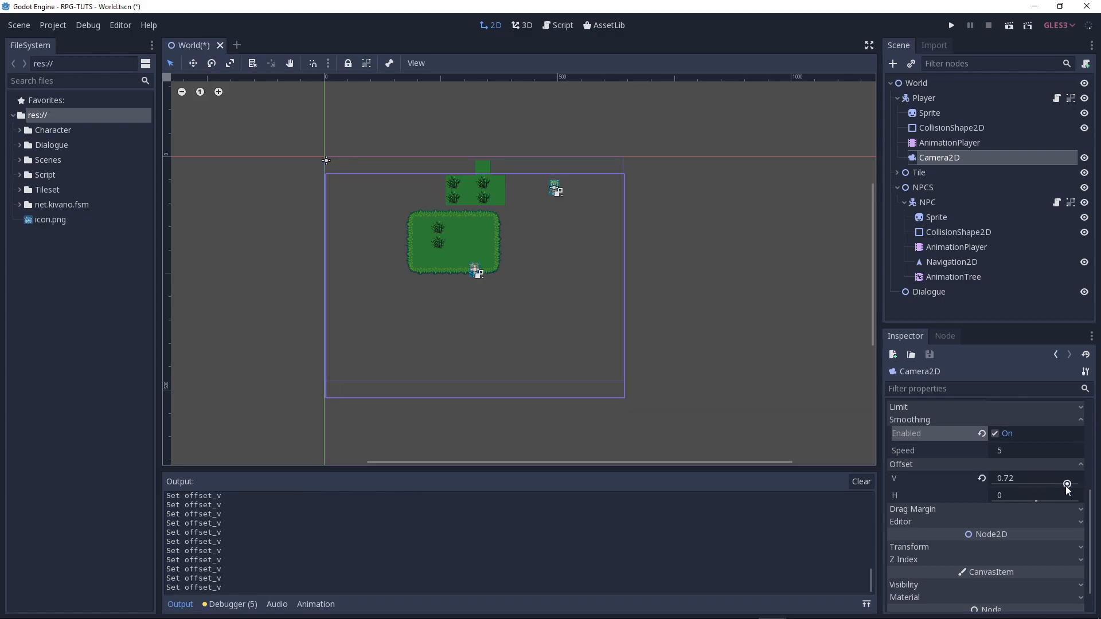
left_click_drag(1065, 484, 1026, 485)
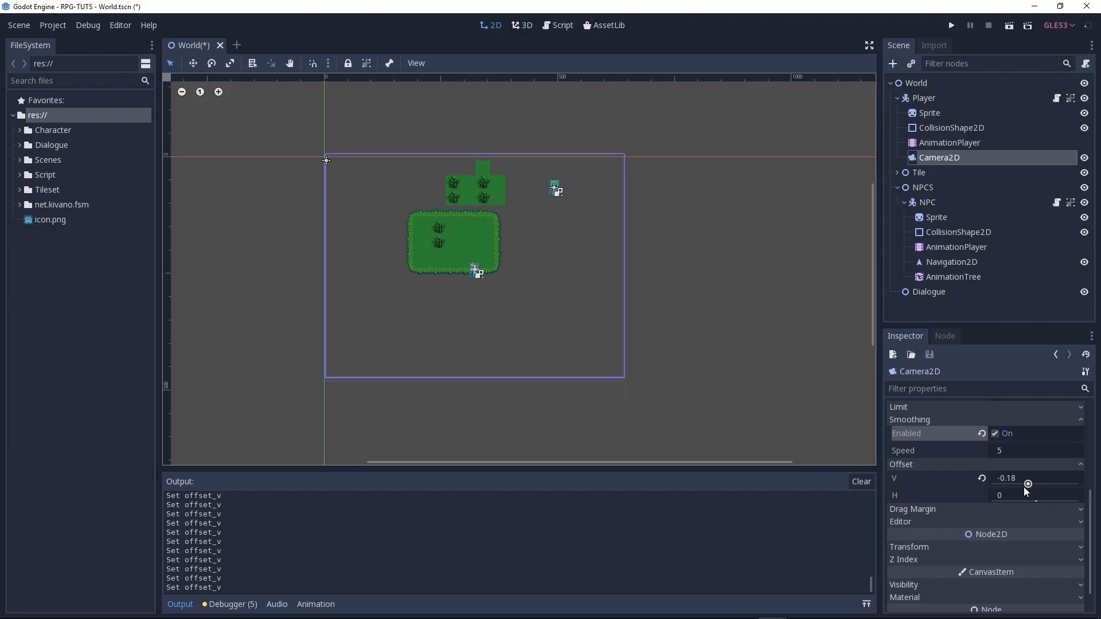
left_click_drag(1027, 483, 1035, 503)
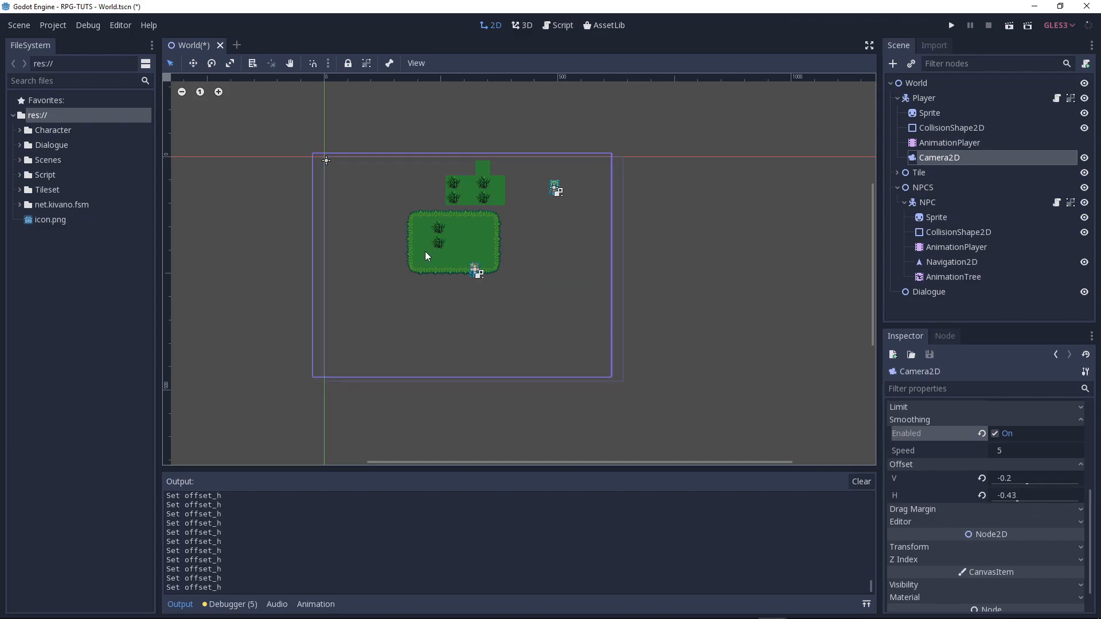
mouse_move(525, 256)
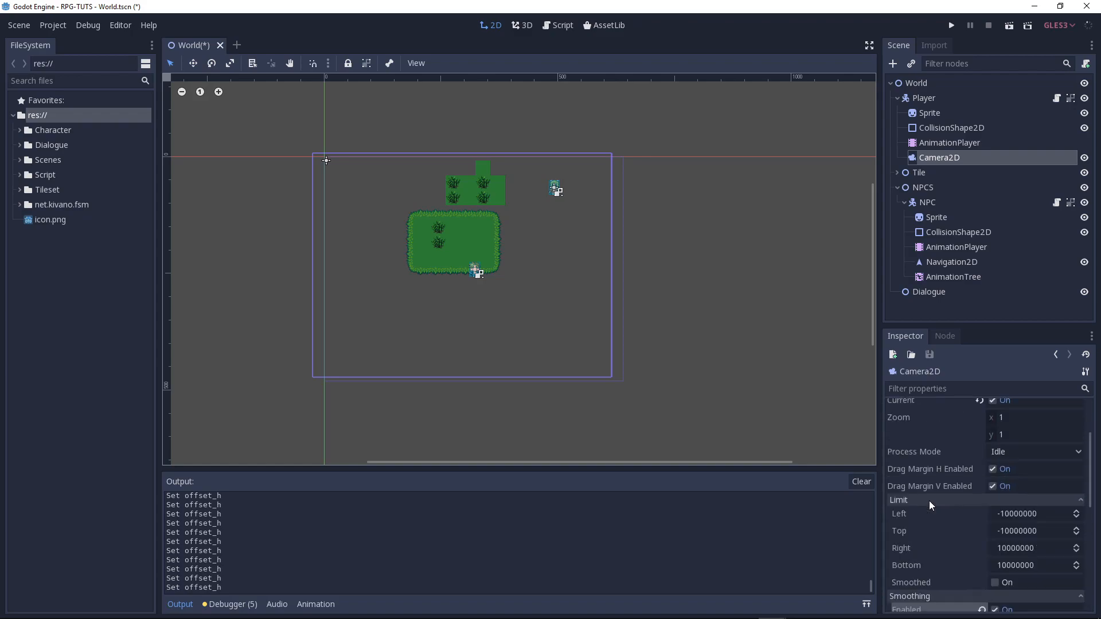
- Turn on Limit Smoothed for the camera and run the game to test it
scroll("down", 3)
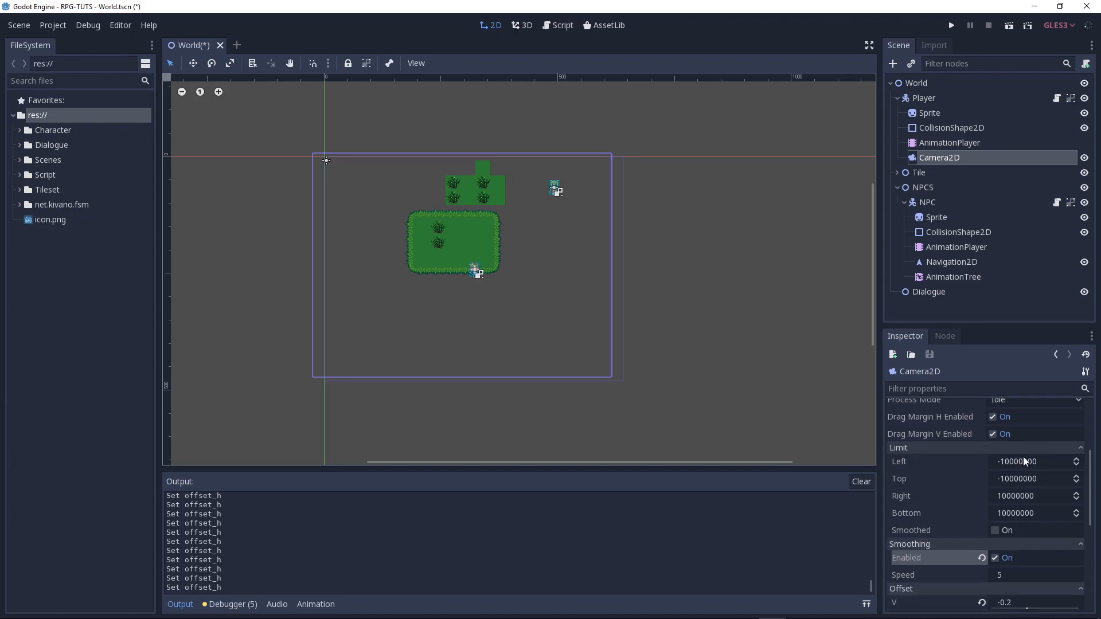
left_click(995, 530)
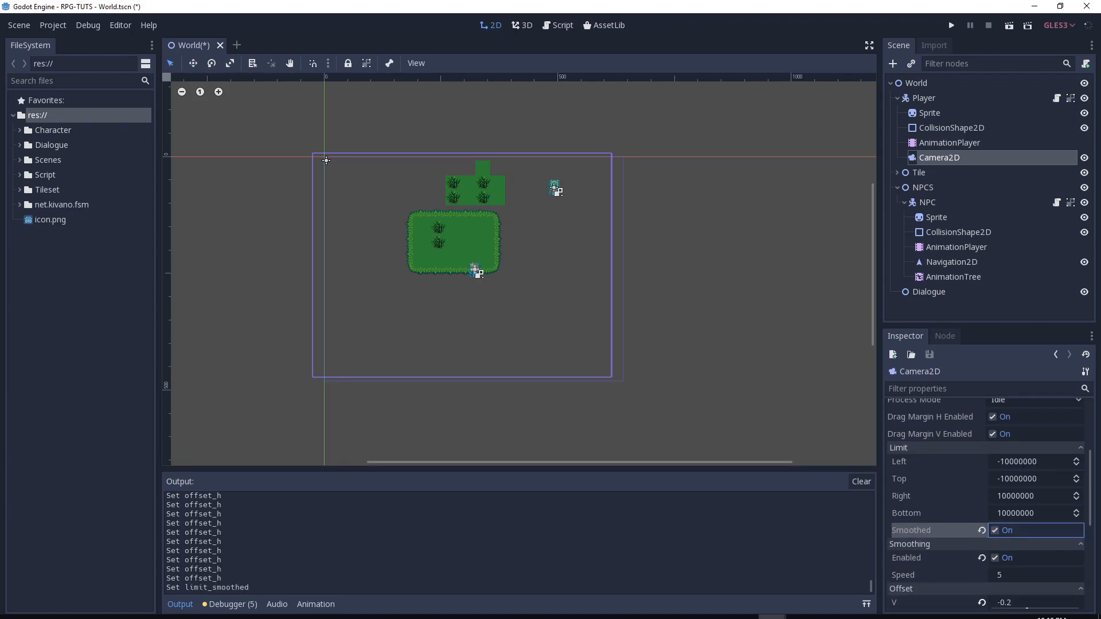
left_click(952, 25)
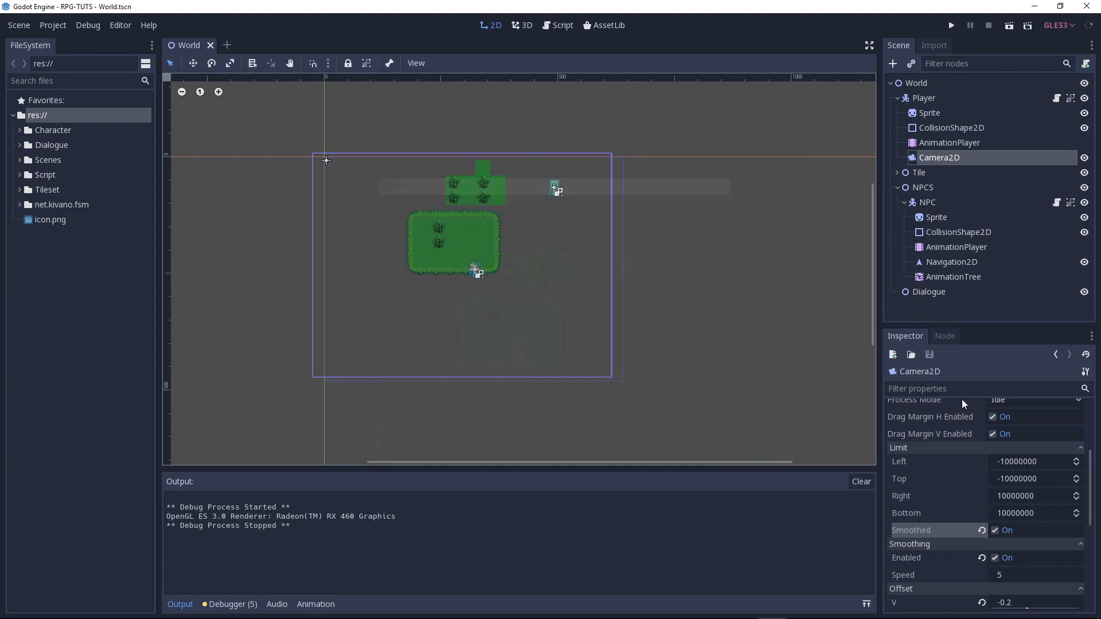
- Switch limit smoothing back off, rerun the game to check, then close it
left_click(992, 530)
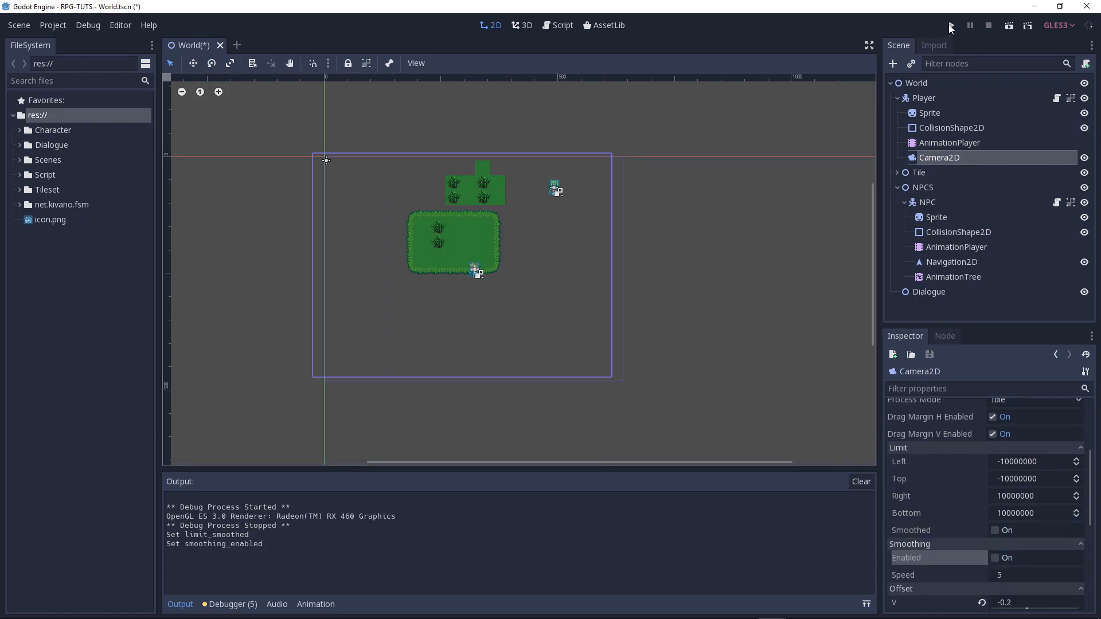
left_click(951, 25)
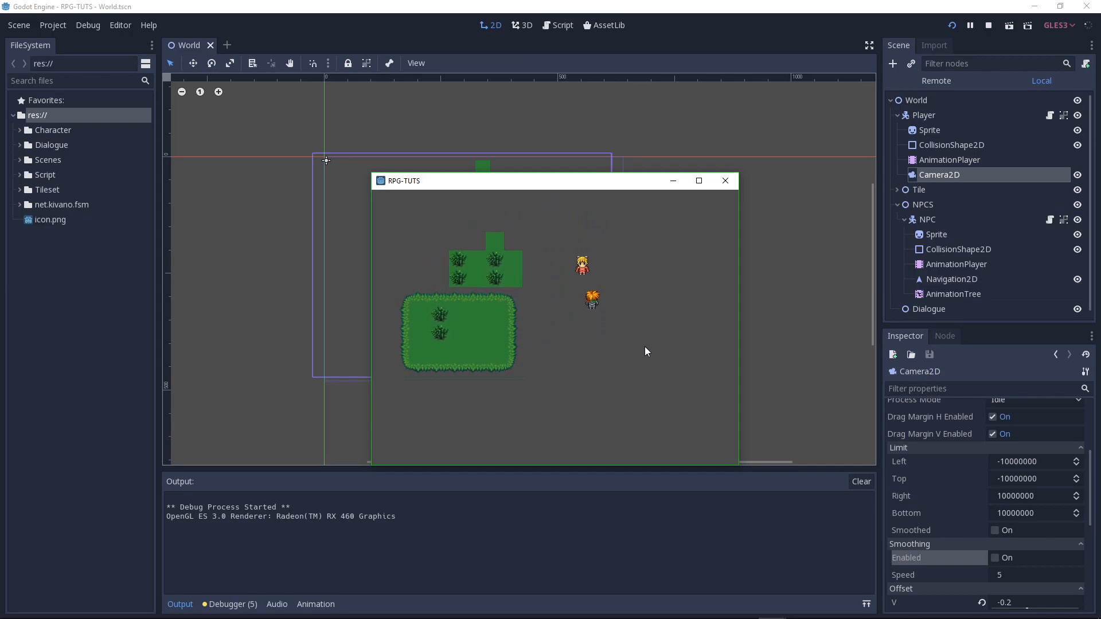
left_click(989, 25)
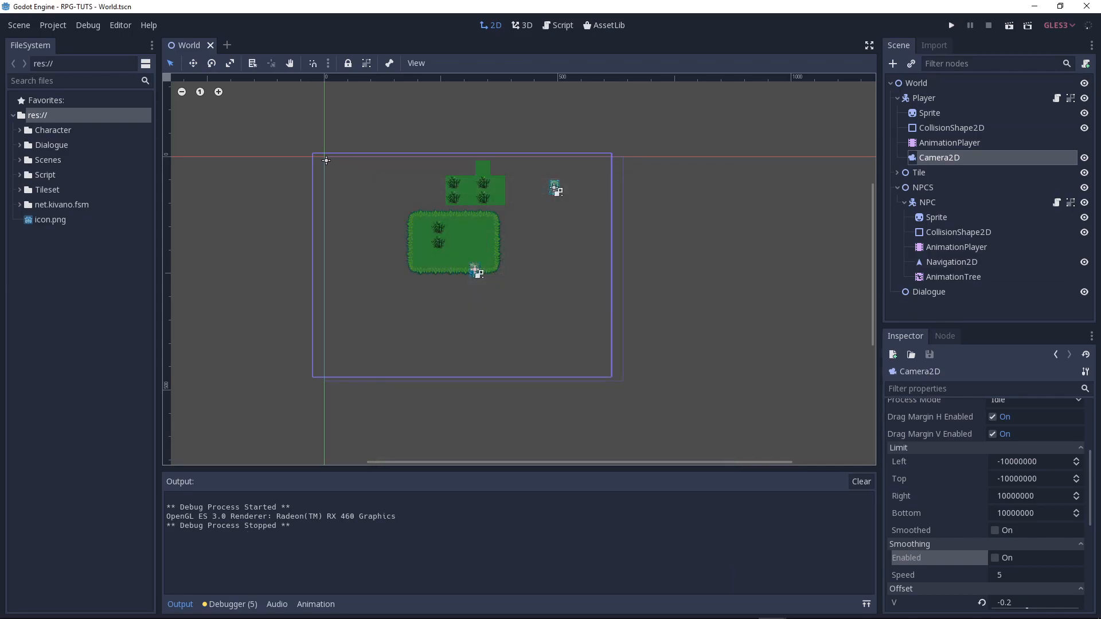